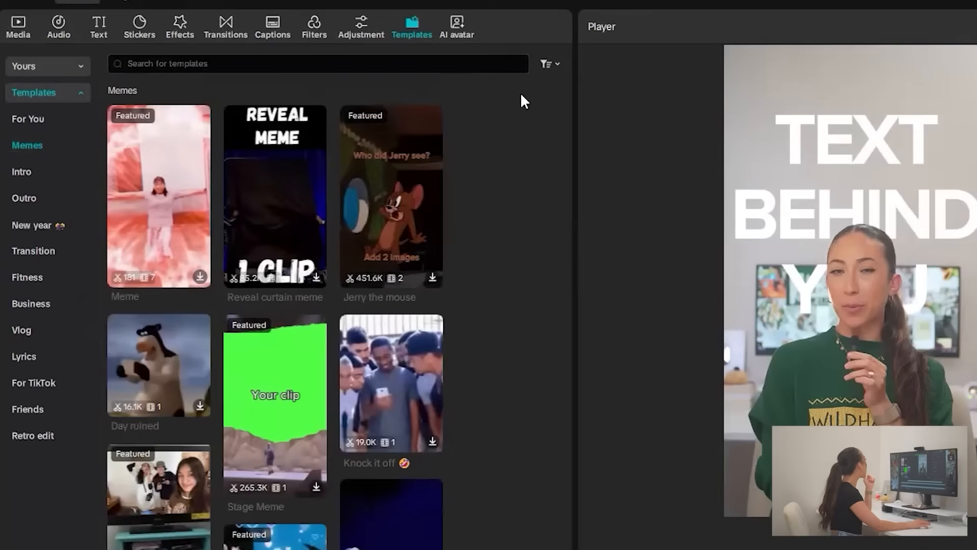
Scroll down to the timeline showing the couch-and-laptop clip and its Cover control.
scroll(down, 3)
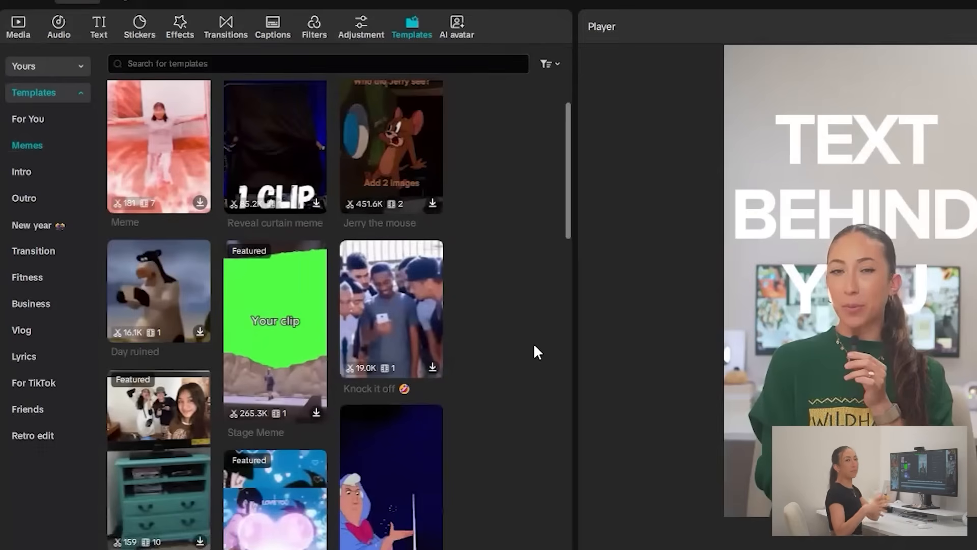
scroll(down, 3)
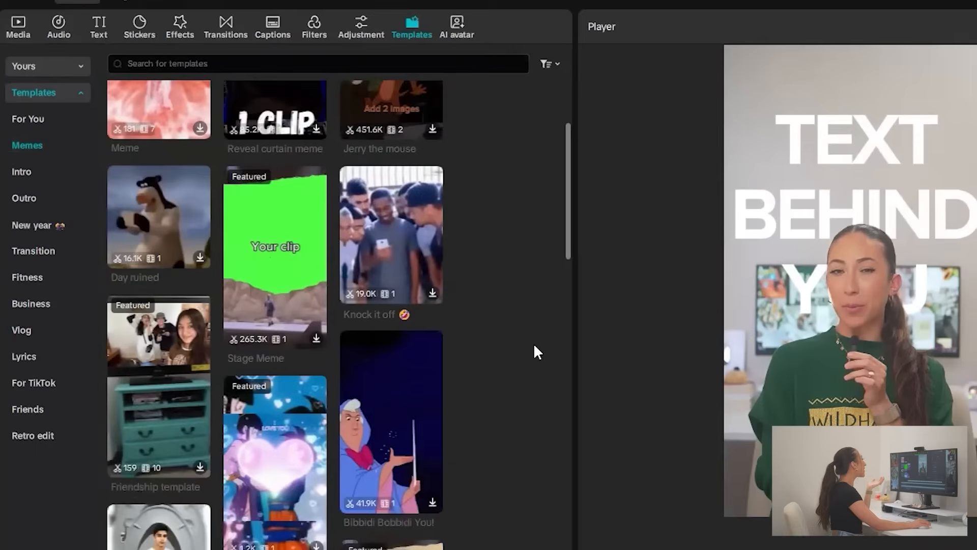
scroll(down, 3)
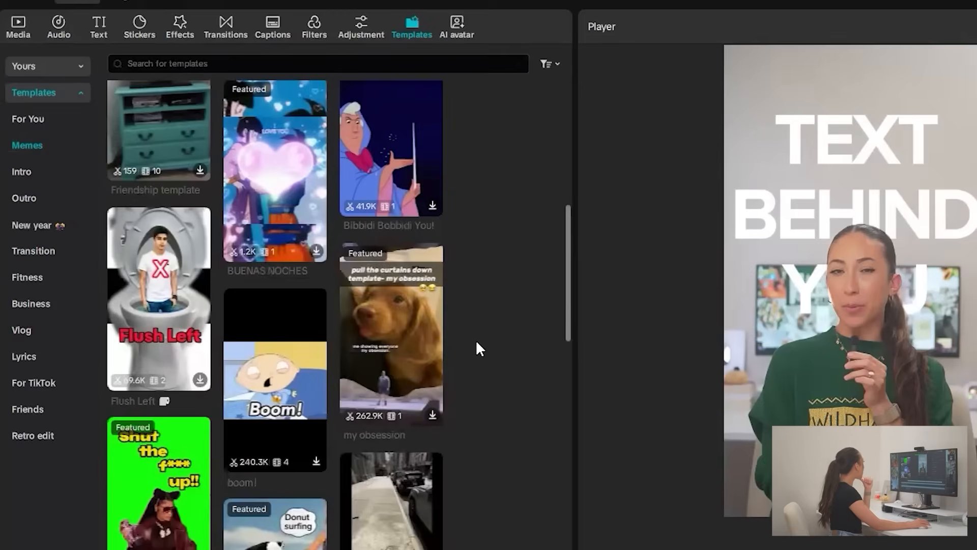
scroll(down, 3)
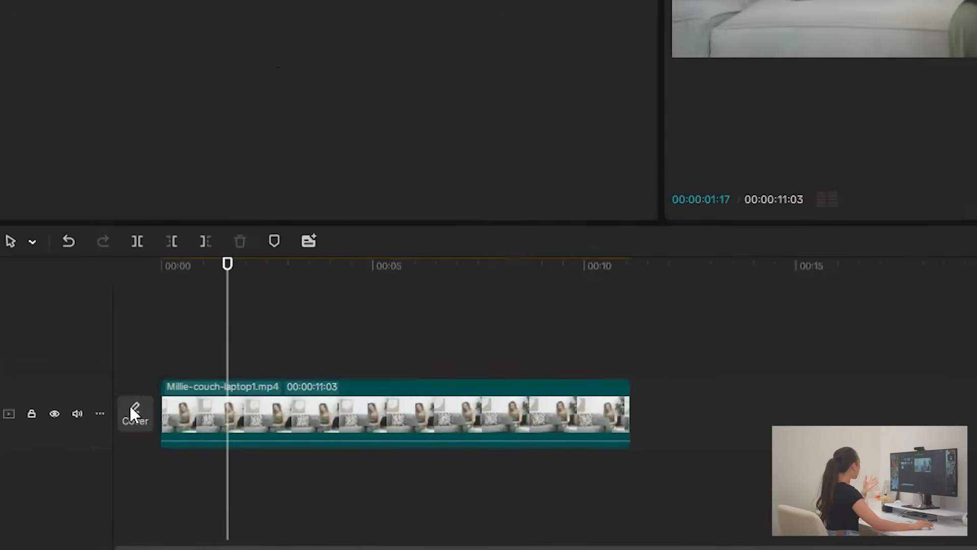
mouse_move(135, 413)
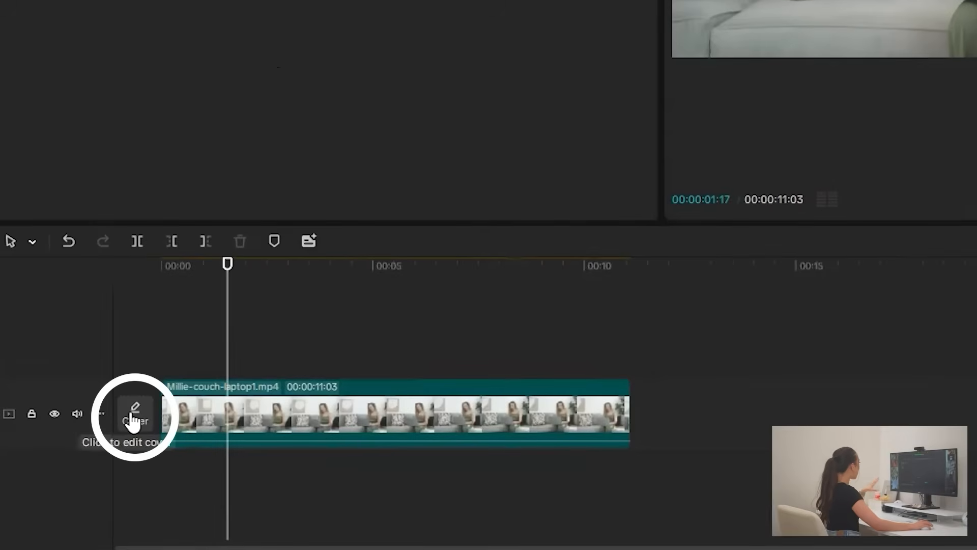
Set a mid-clip frame of the woman on the sofa as the cover and edit it.
click(134, 413)
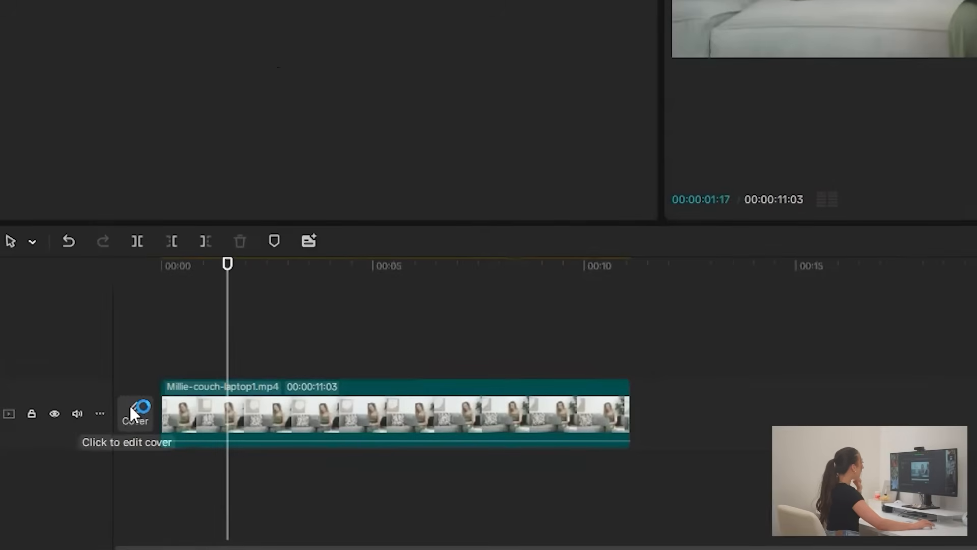
click(135, 412)
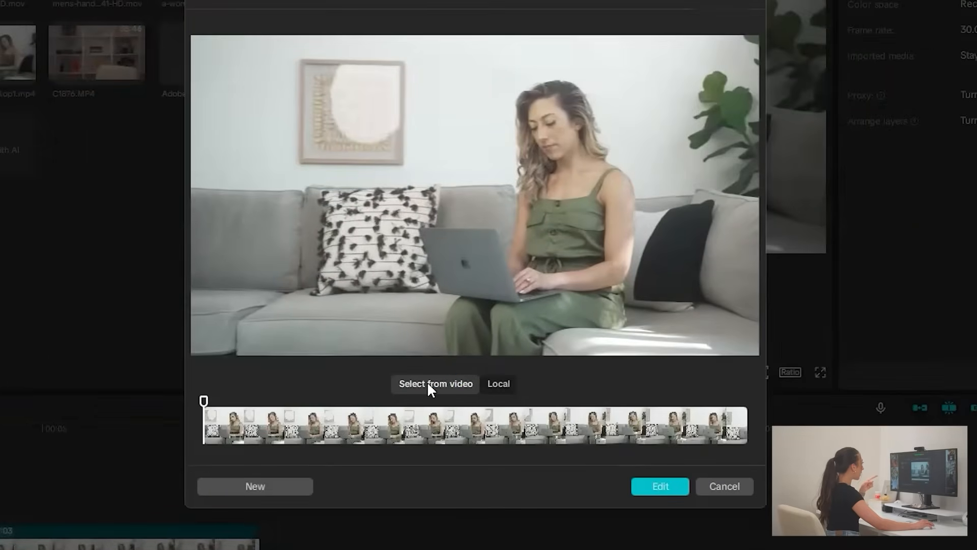
click(467, 426)
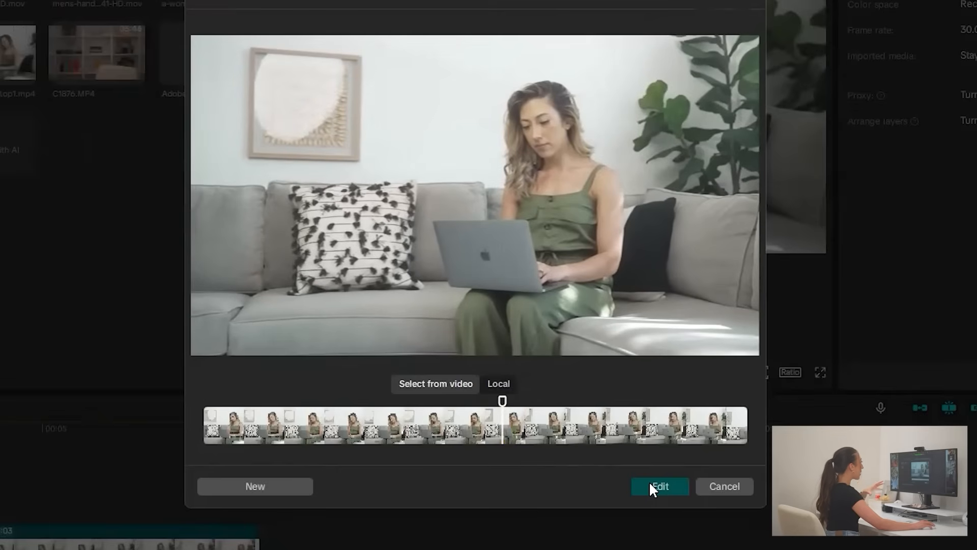
click(659, 486)
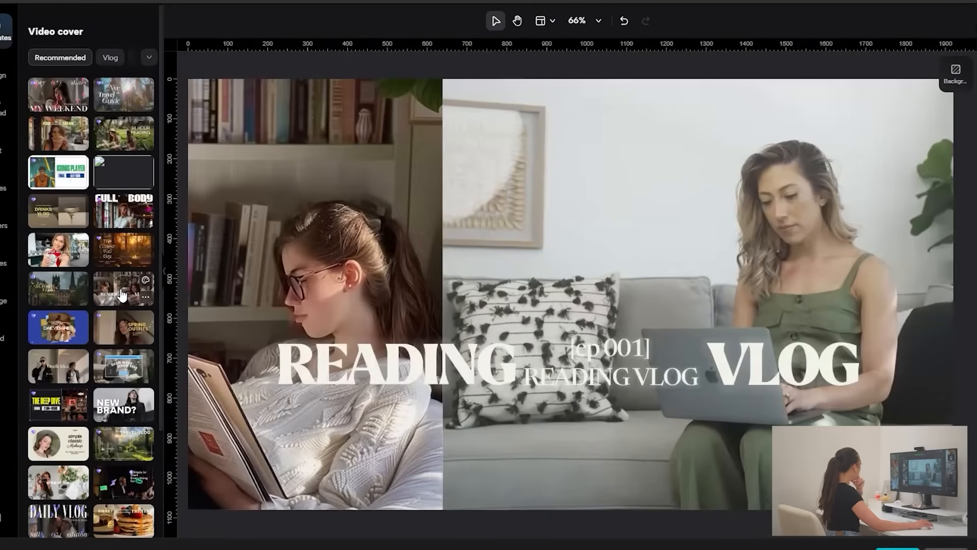
Apply the READING VLOG cover template and select the reading girl photo on the left.
click(314, 293)
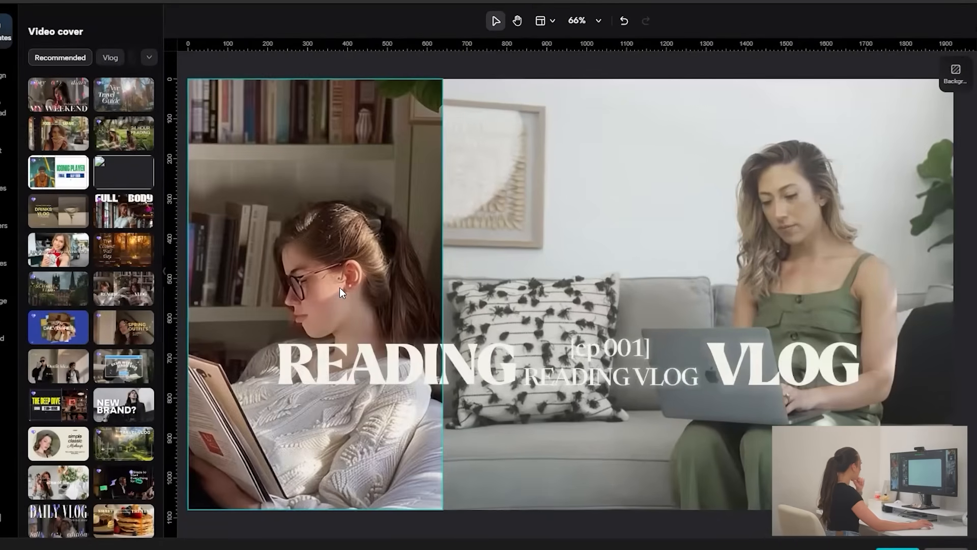
click(314, 293)
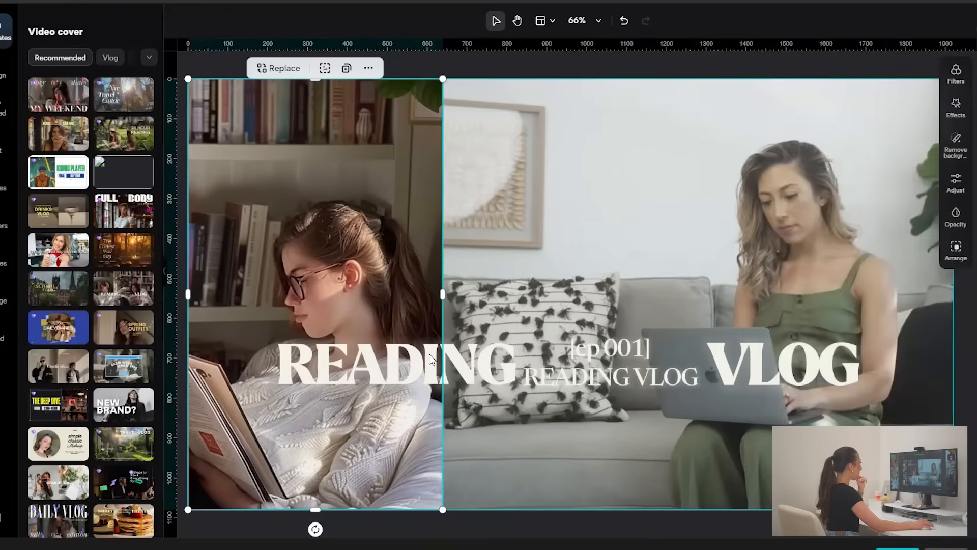
click(784, 366)
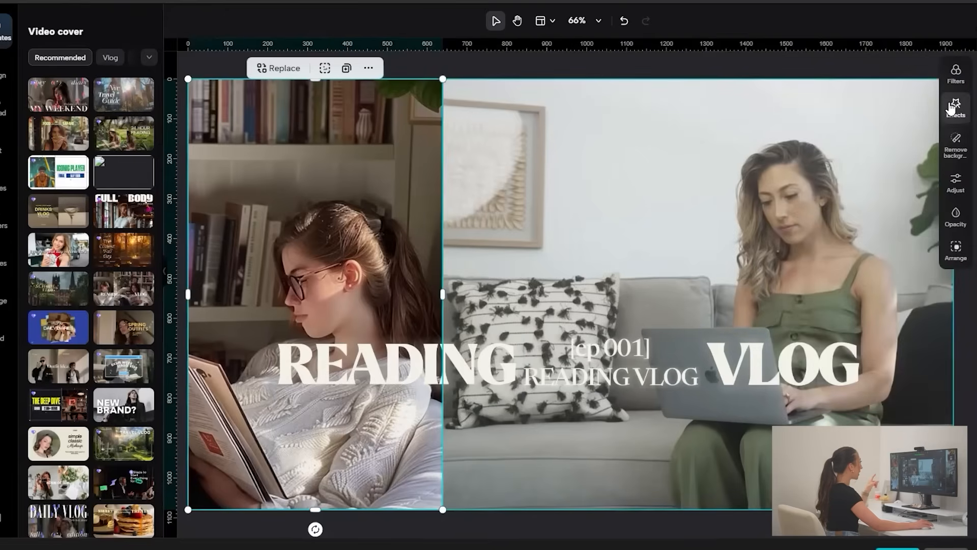
Select the right-hand sofa photo and show its Color and Light adjustments.
click(646, 227)
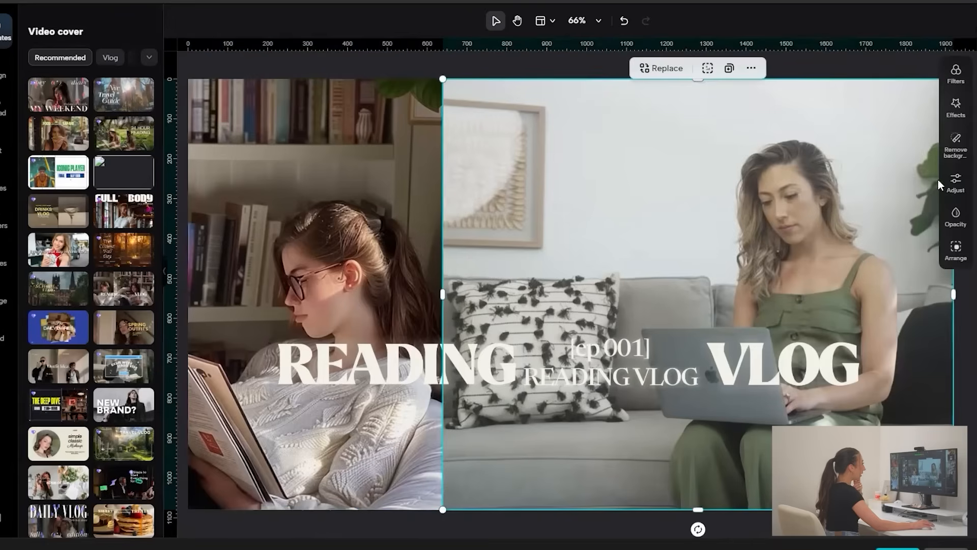
click(954, 181)
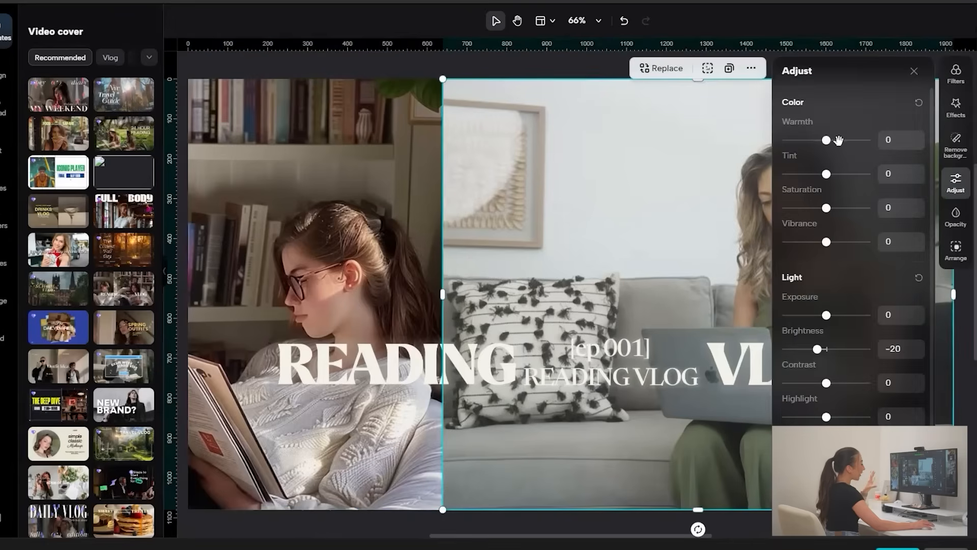
mouse_move(824, 163)
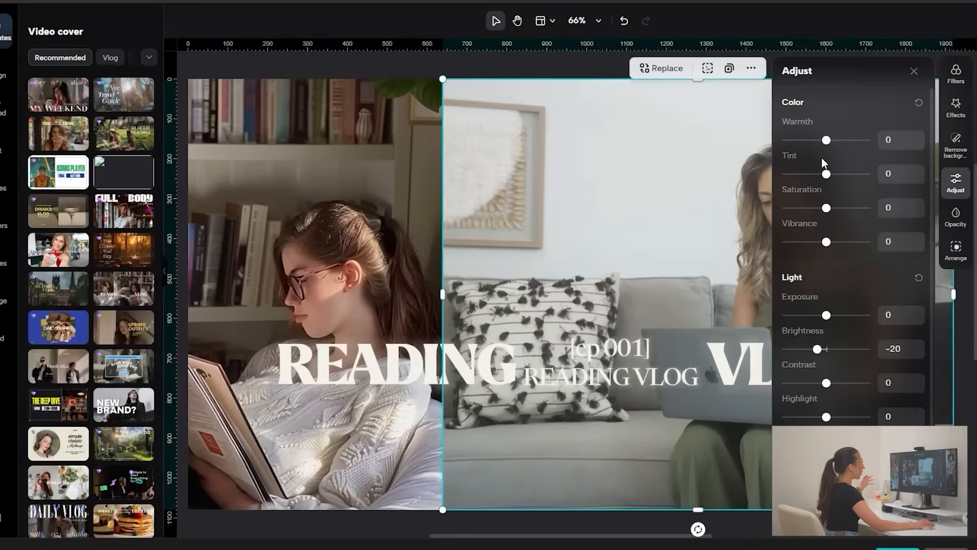